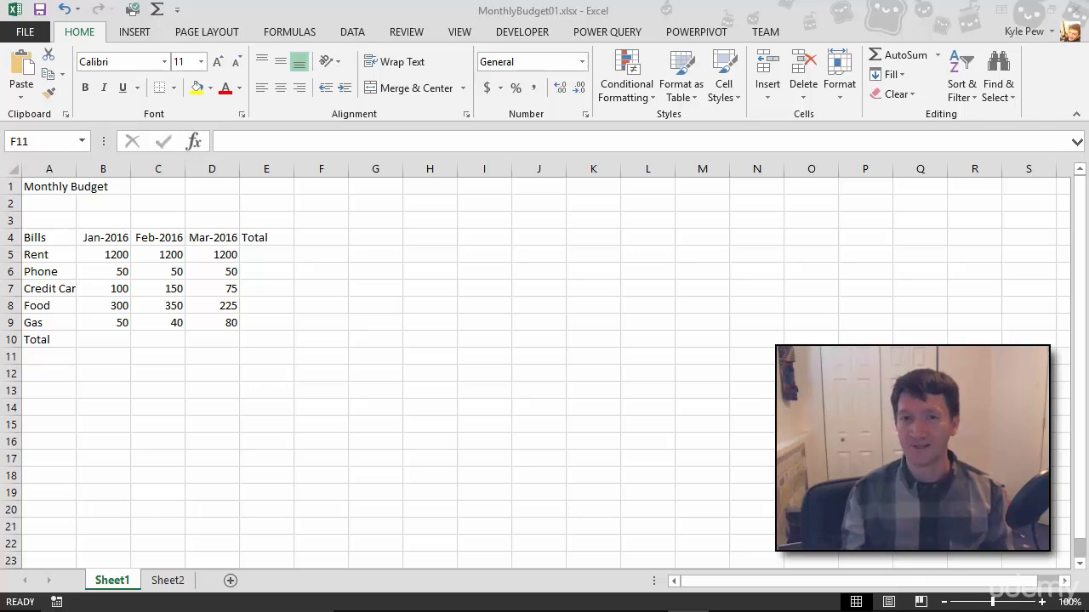
pyautogui.moveTo(143, 143)
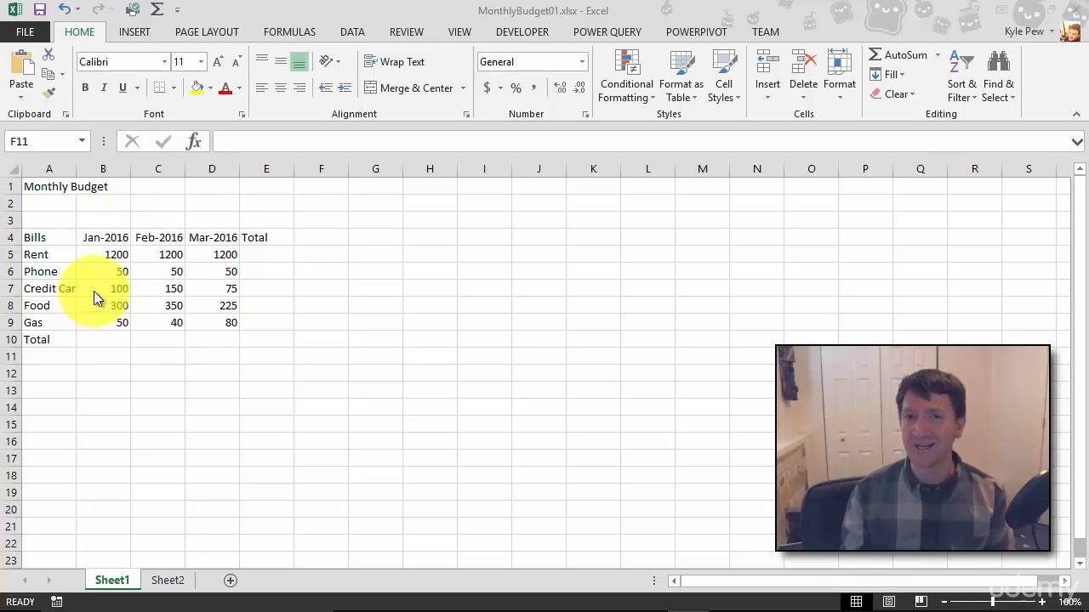
pyautogui.moveTo(167, 234)
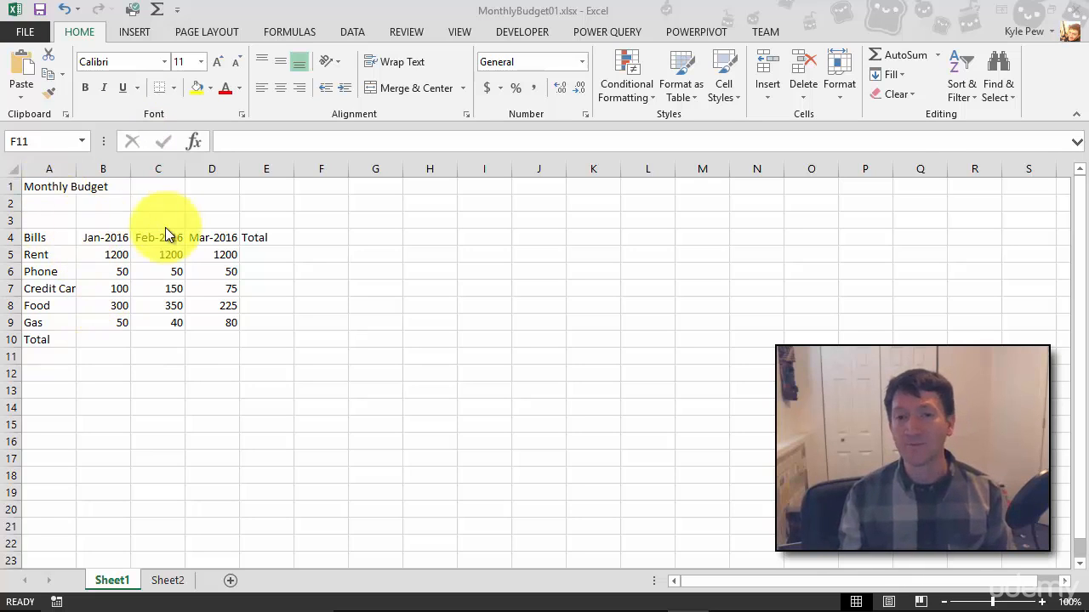
pyautogui.moveTo(399, 225)
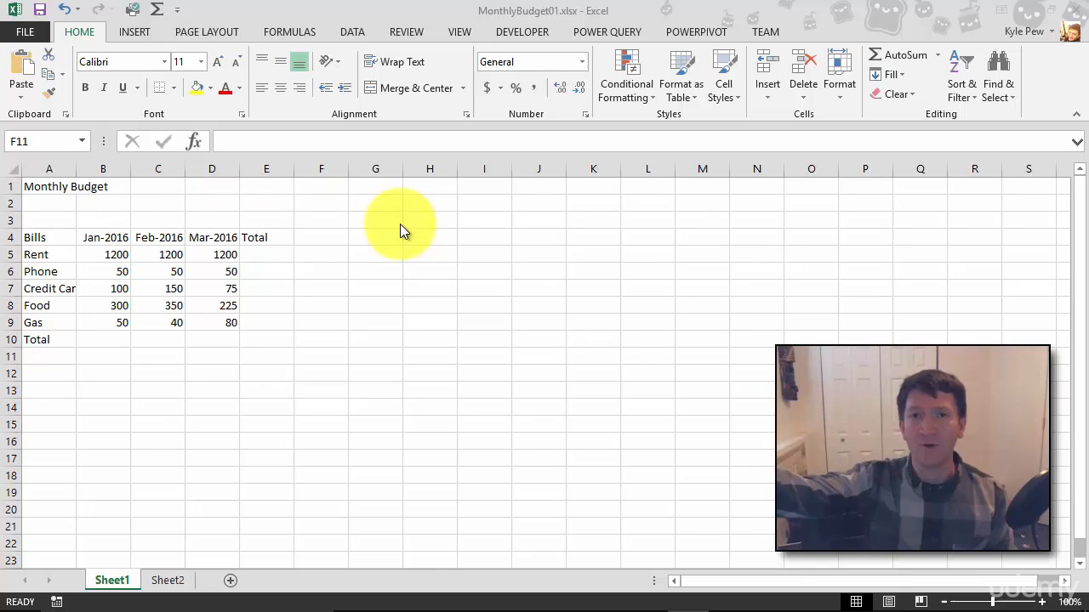
pyautogui.moveTo(49, 187)
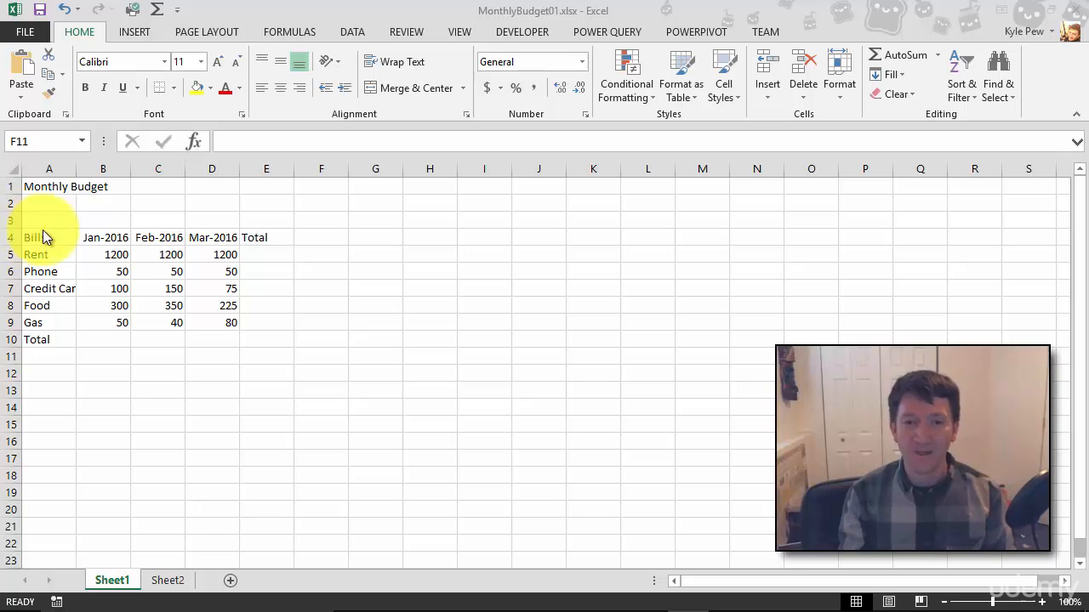
# Select cell B6 (January Phone) so the Name Box shows B6, then select E4.
pyautogui.click(103, 271)
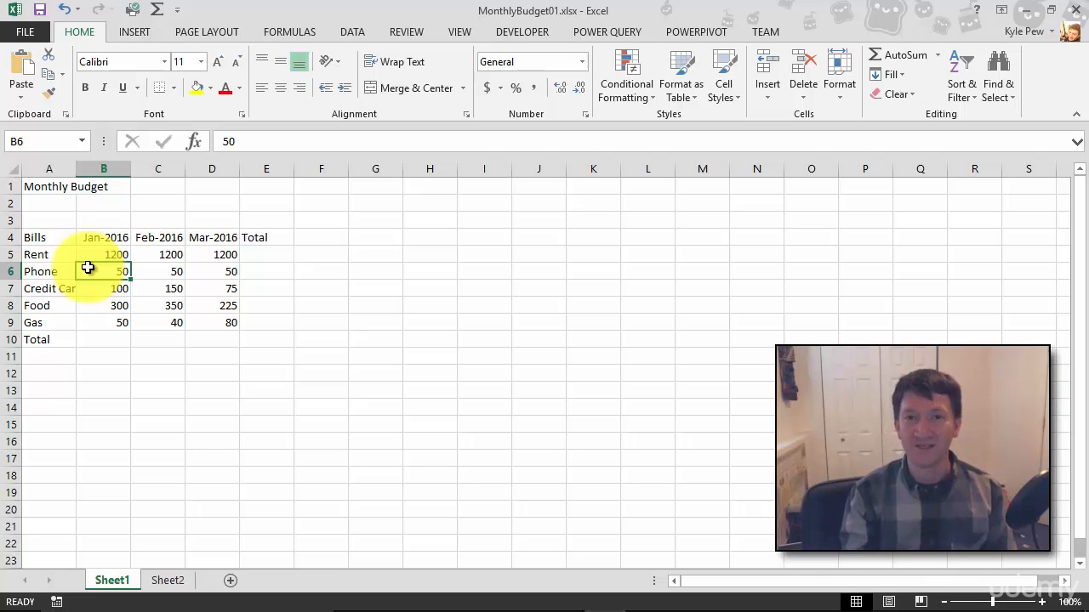
pyautogui.click(266, 237)
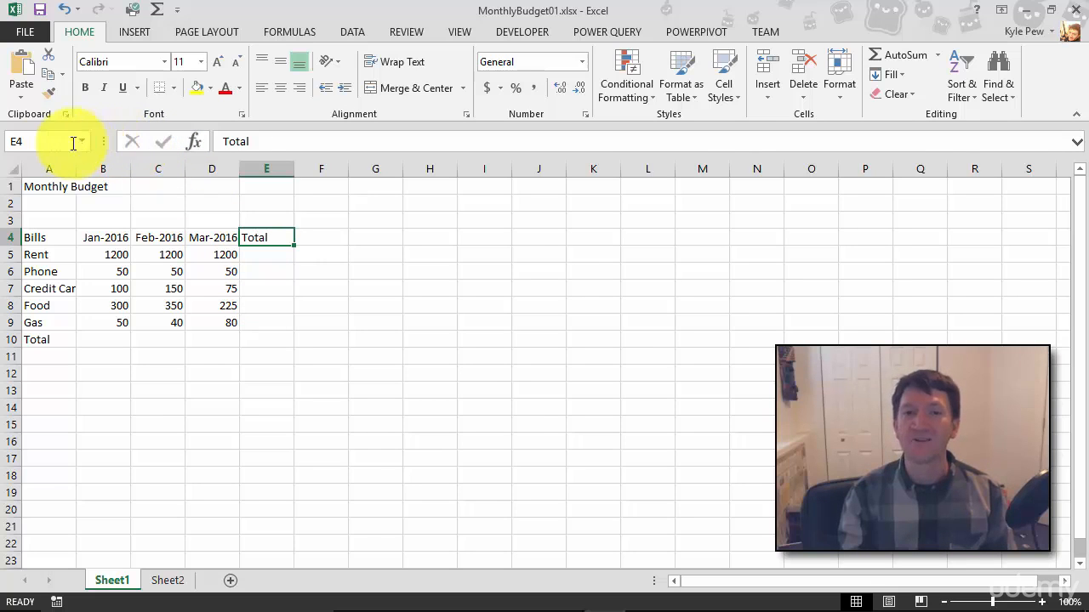
pyautogui.moveTo(43, 141)
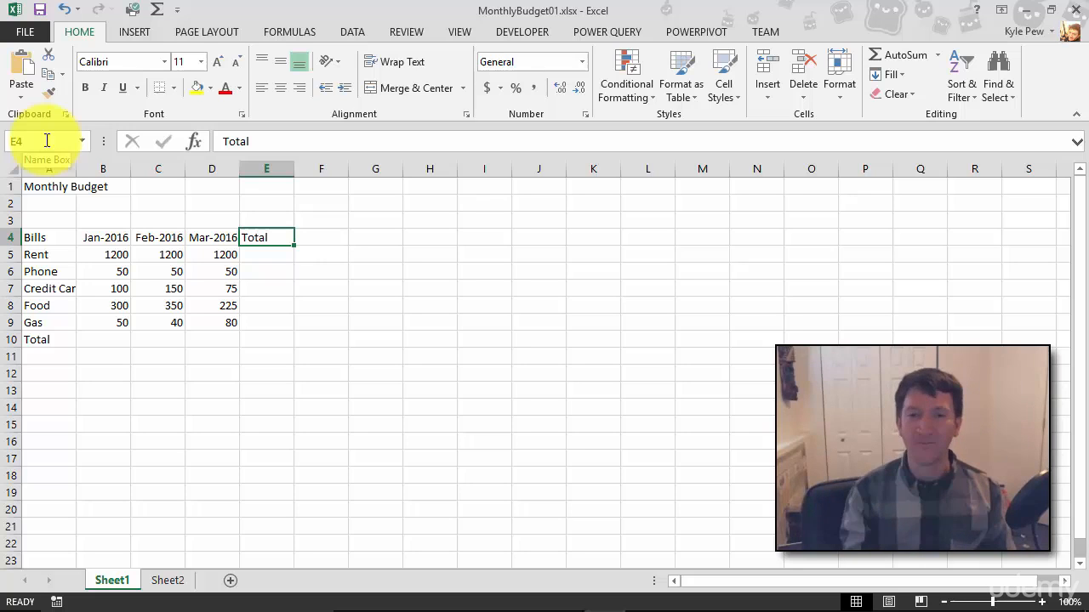
# Select cell C8, the February Food amount, so its address appears in the Name Box.
pyautogui.click(157, 306)
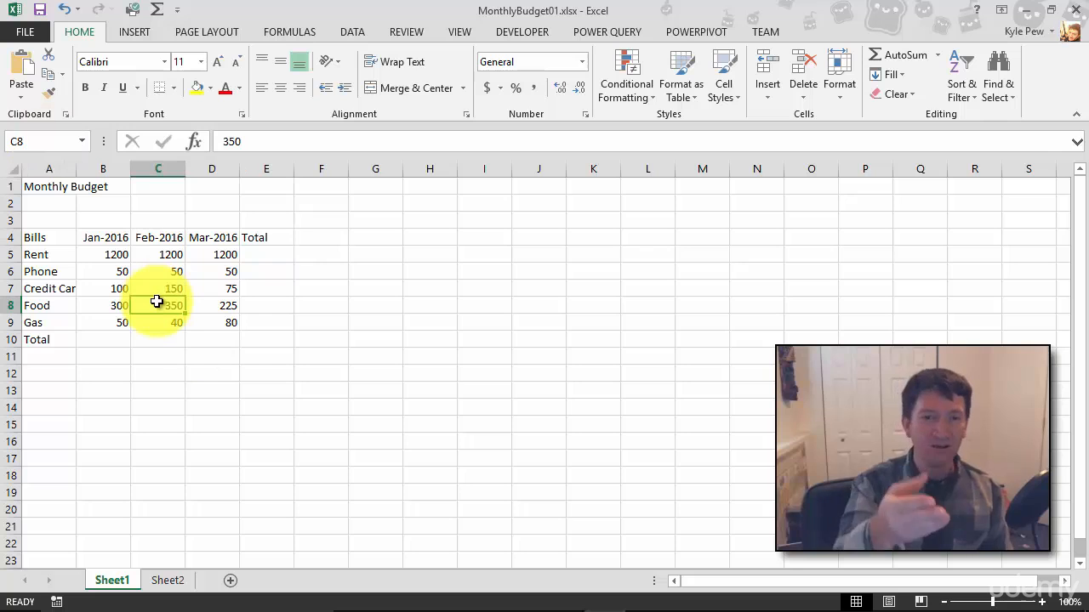